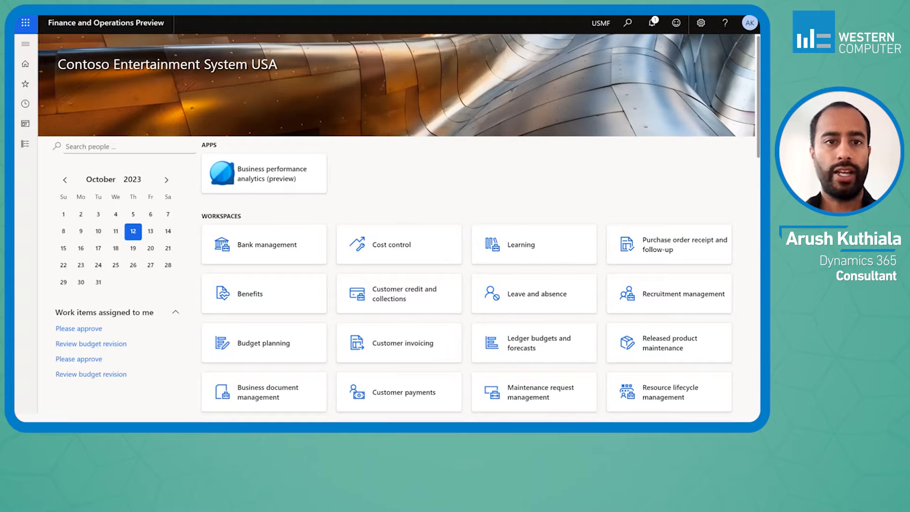
mouse_move(667, 139)
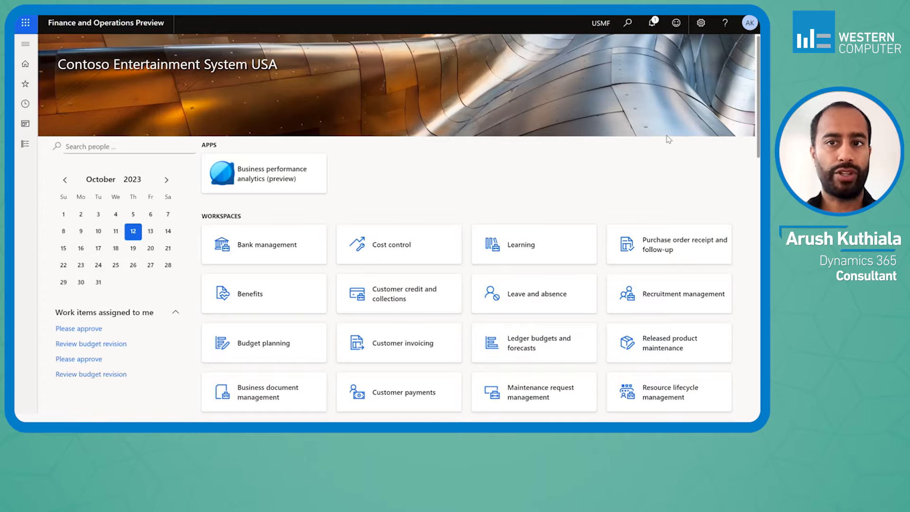
mouse_move(150, 95)
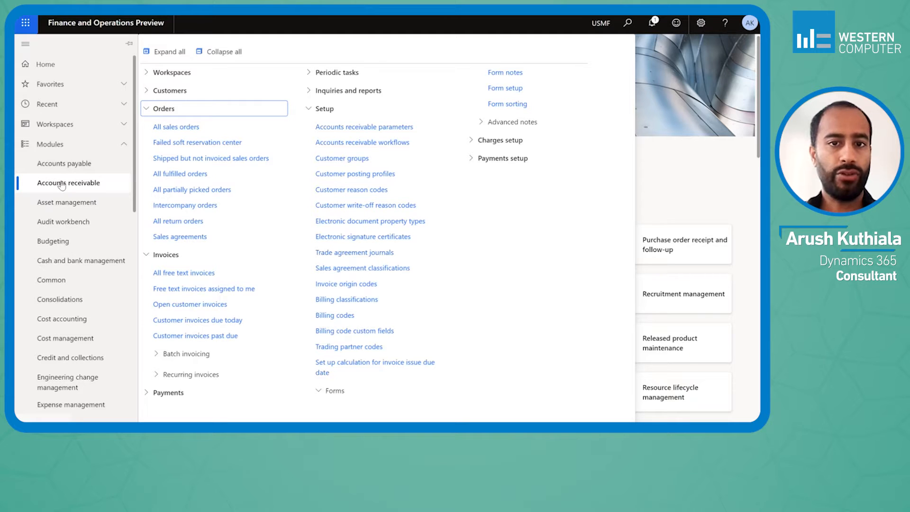
- Review the 'Apply the credit invoicing layout' option in Accounts receivable parameters, Updates settings
left_click(25, 63)
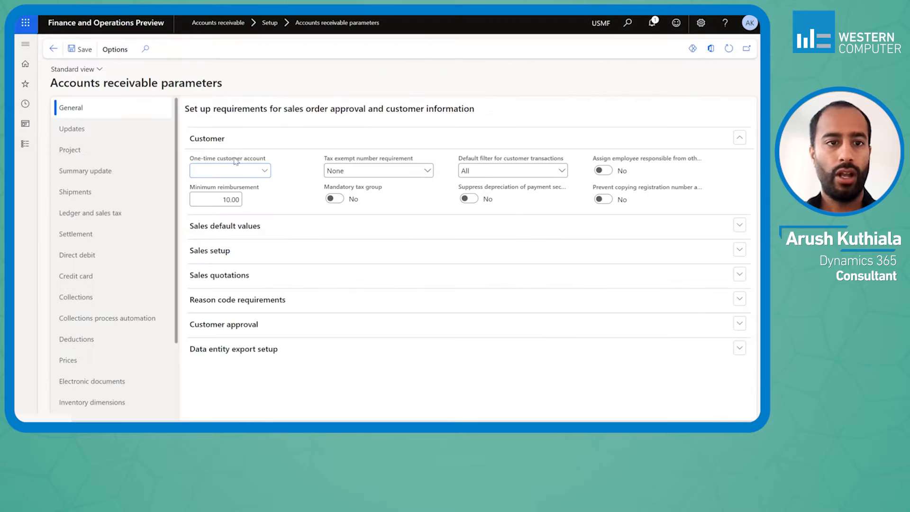
left_click(71, 128)
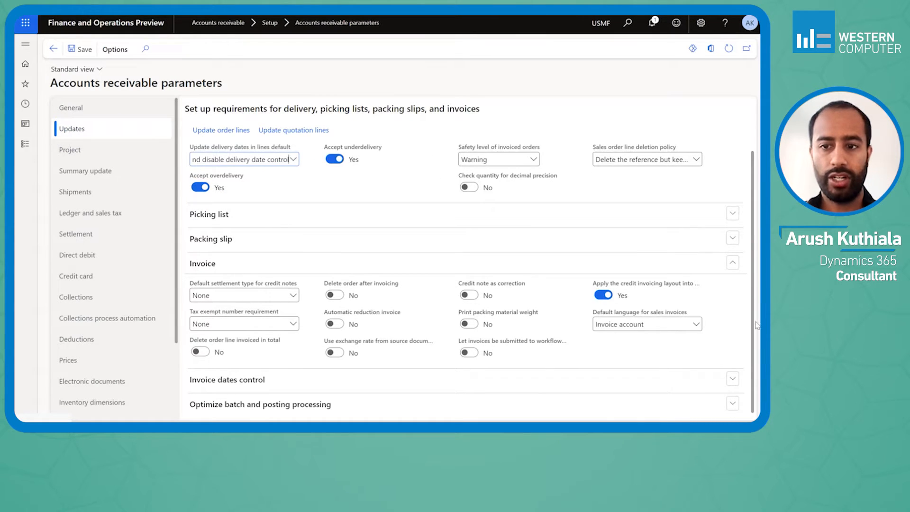
left_click(244, 158)
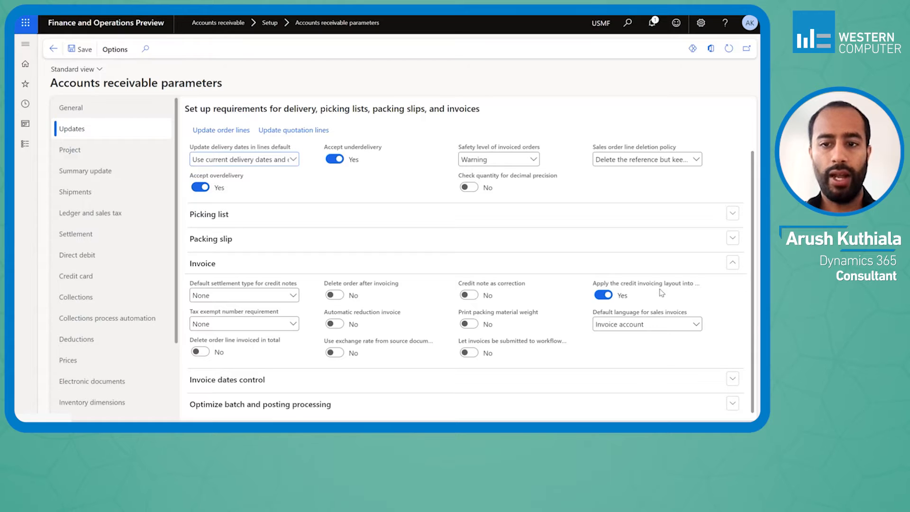
mouse_move(645, 283)
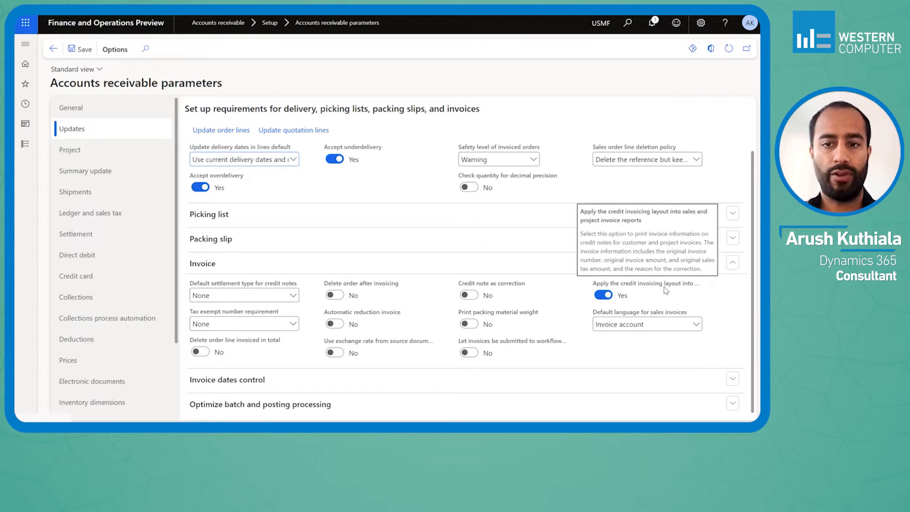
mouse_move(598, 282)
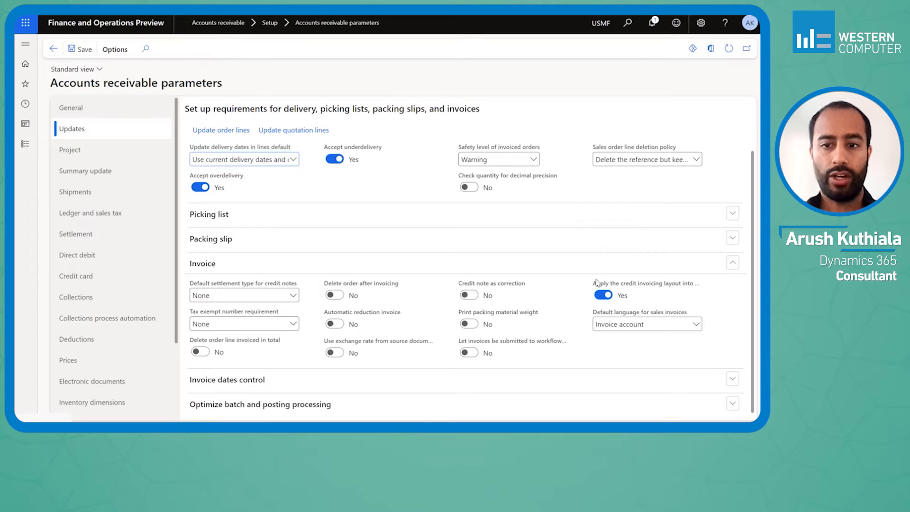
mouse_move(606, 180)
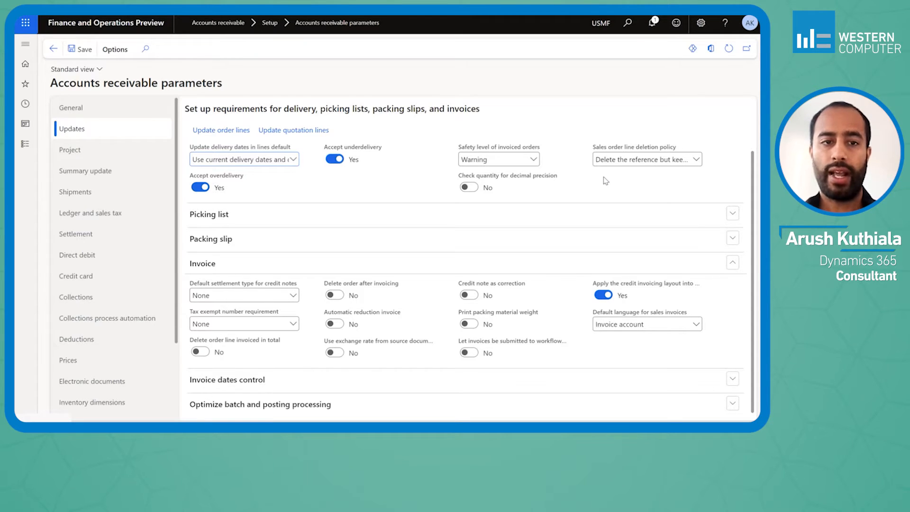
mouse_move(33, 153)
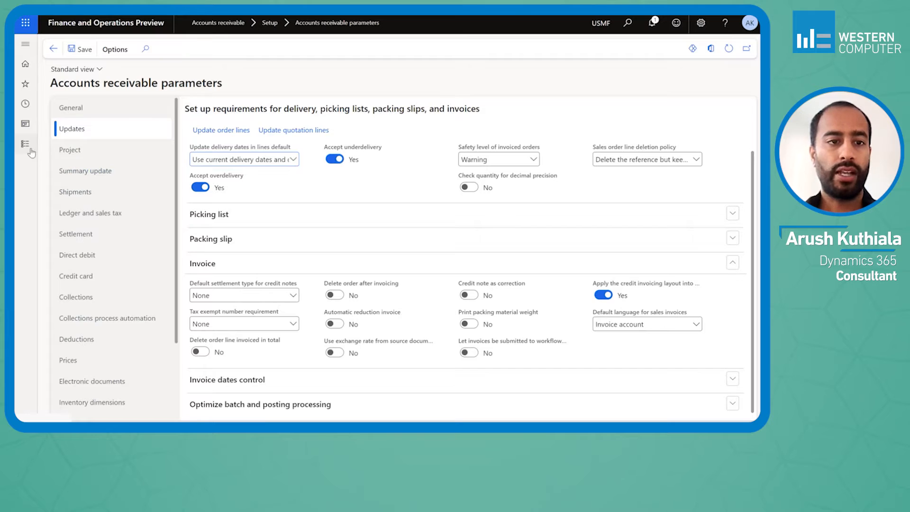
- Navigate via All sales orders to invoiced sales order 001114 for Vivint - Texas Branch
left_click(26, 144)
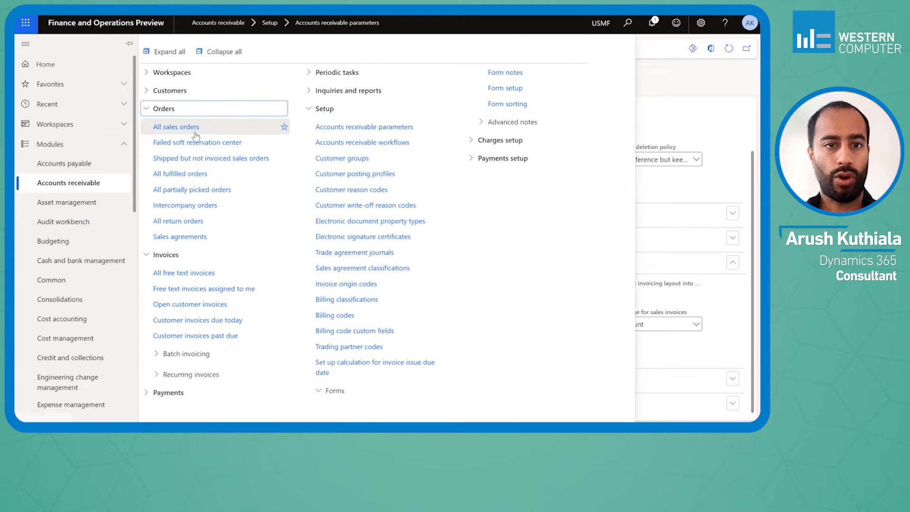
left_click(177, 126)
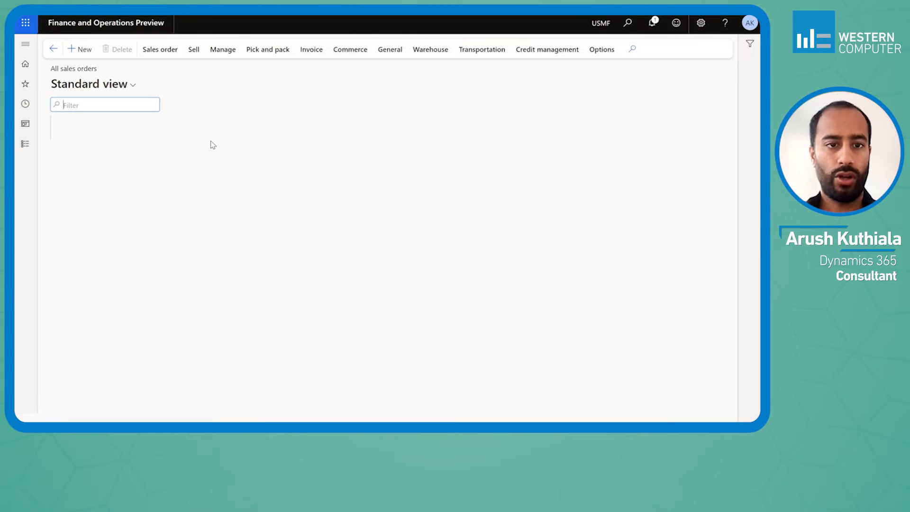
left_click(267, 48)
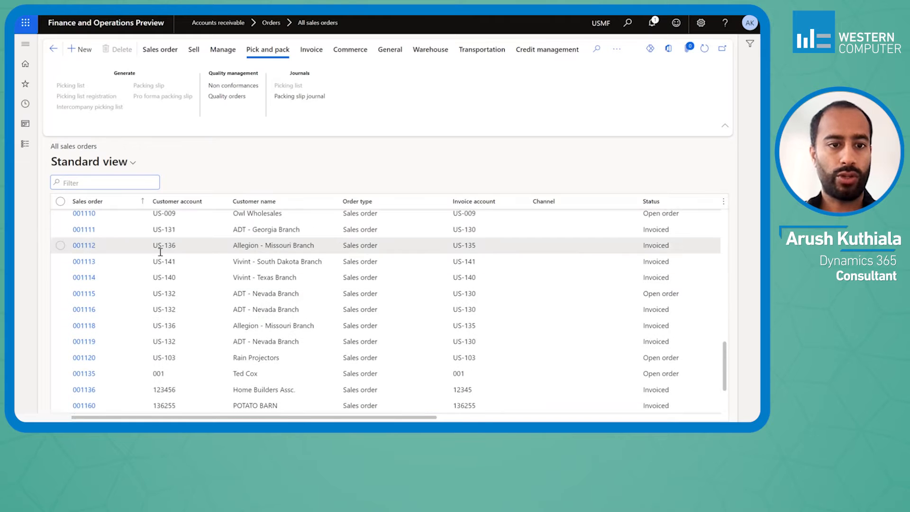
left_click(83, 293)
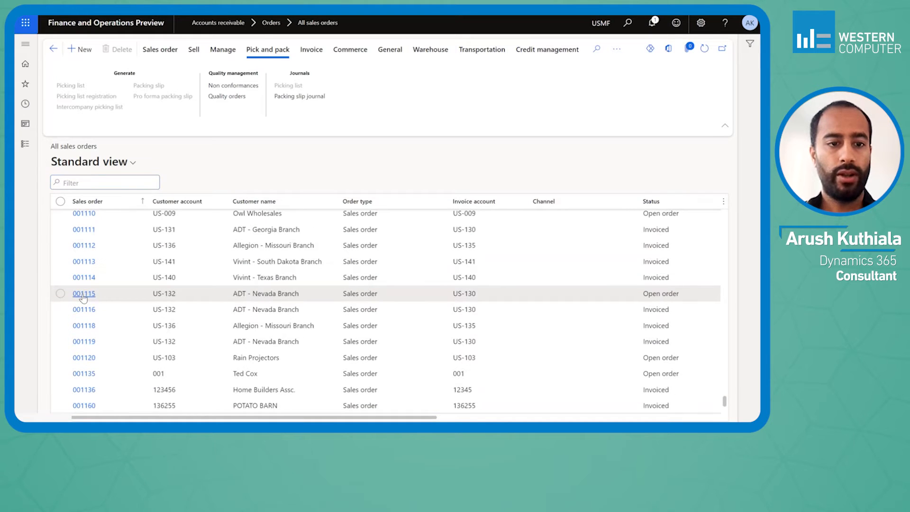
left_click(60, 276)
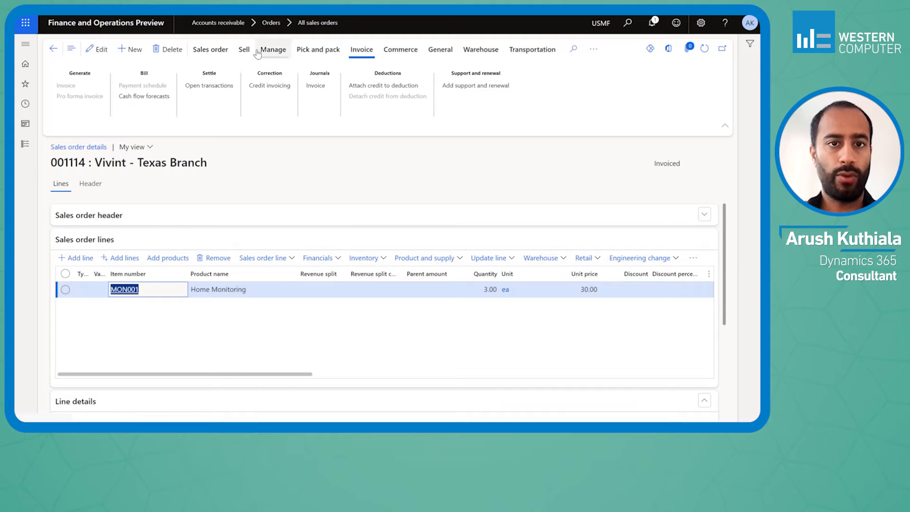
- Start a credit note from Sell actions and select invoice CIV-00000726 for crediting
left_click(244, 49)
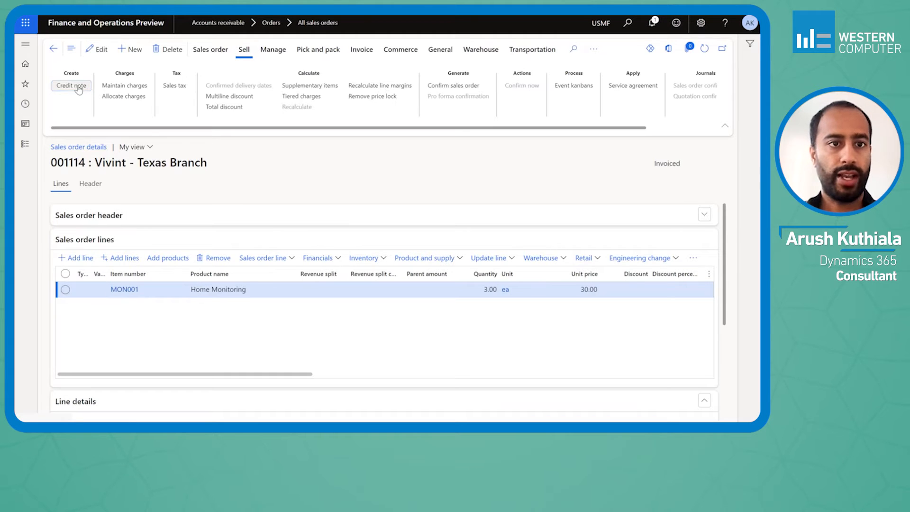
left_click(72, 85)
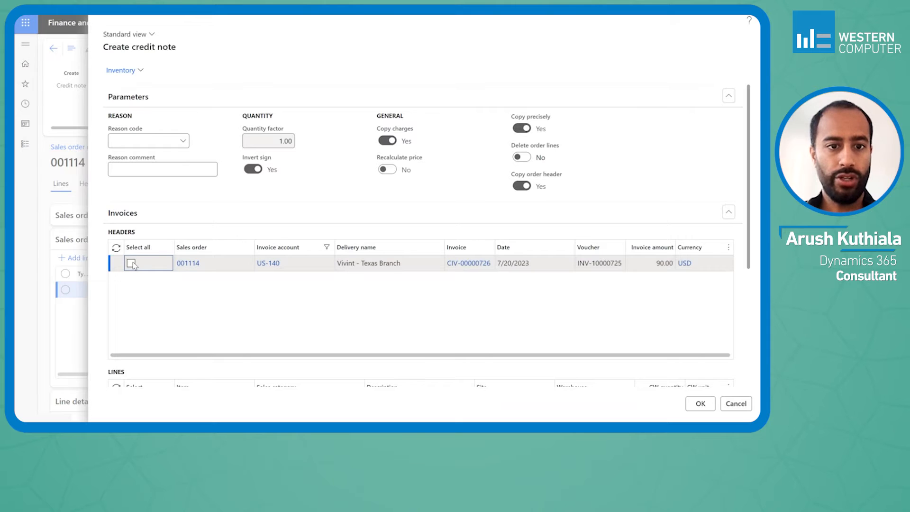
left_click(131, 263)
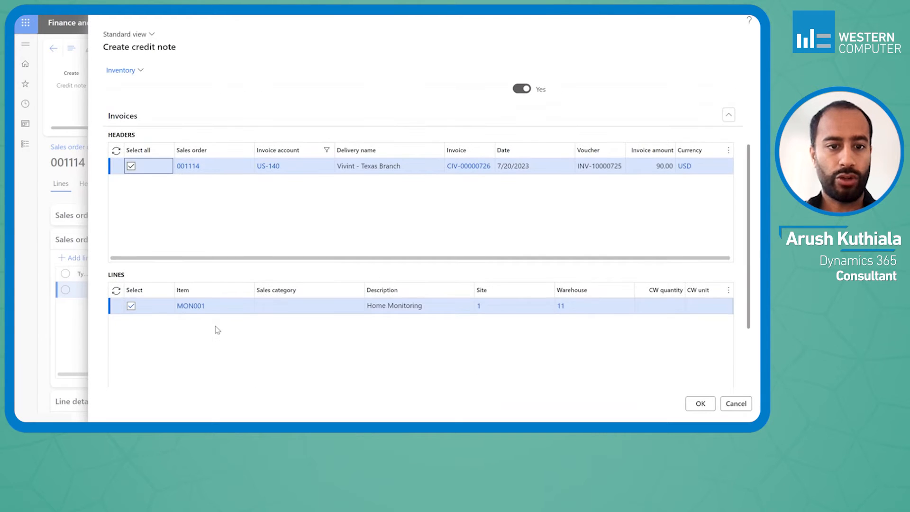
mouse_move(178, 337)
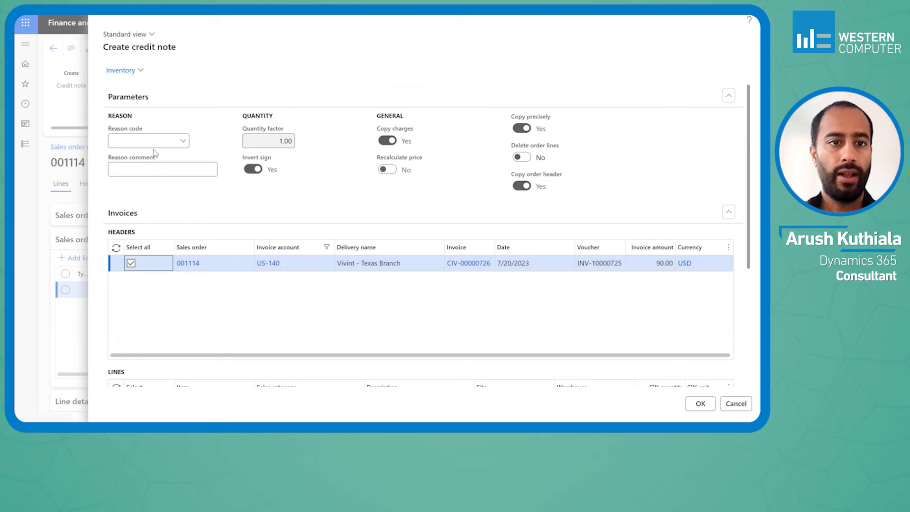
- Set reason code MISC with comment 'Service Provided was insufficient' and review the lines
left_click(183, 140)
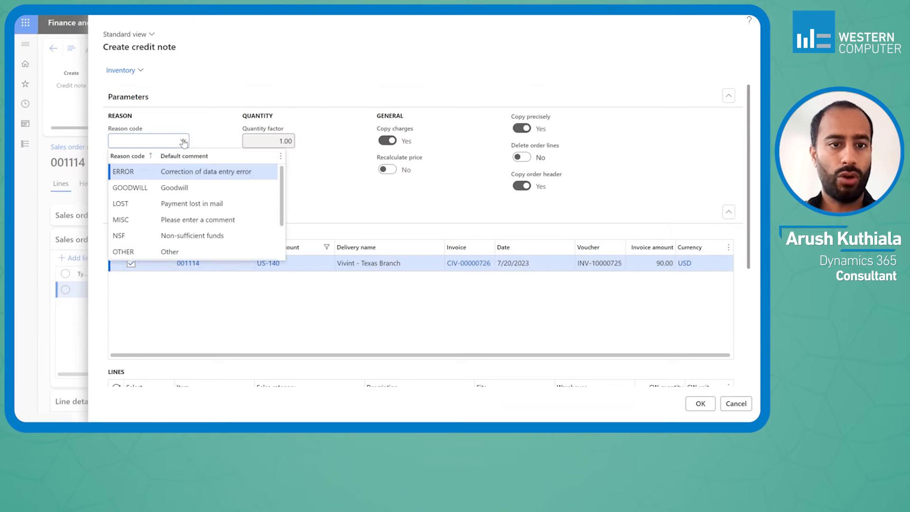
mouse_move(192, 235)
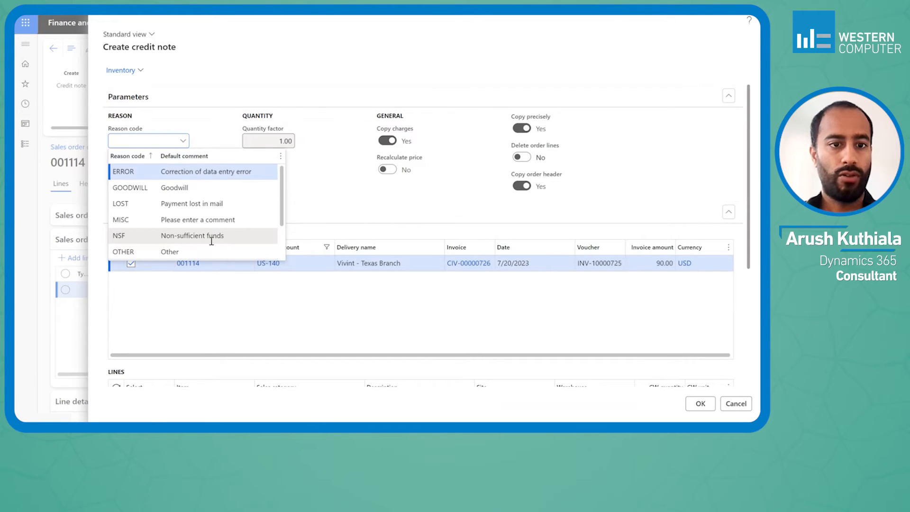
left_click(145, 219)
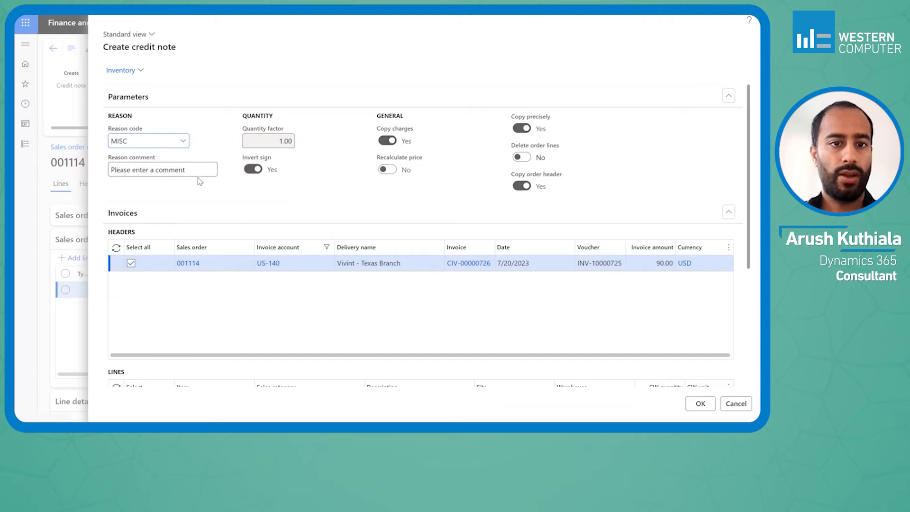
type("Service")
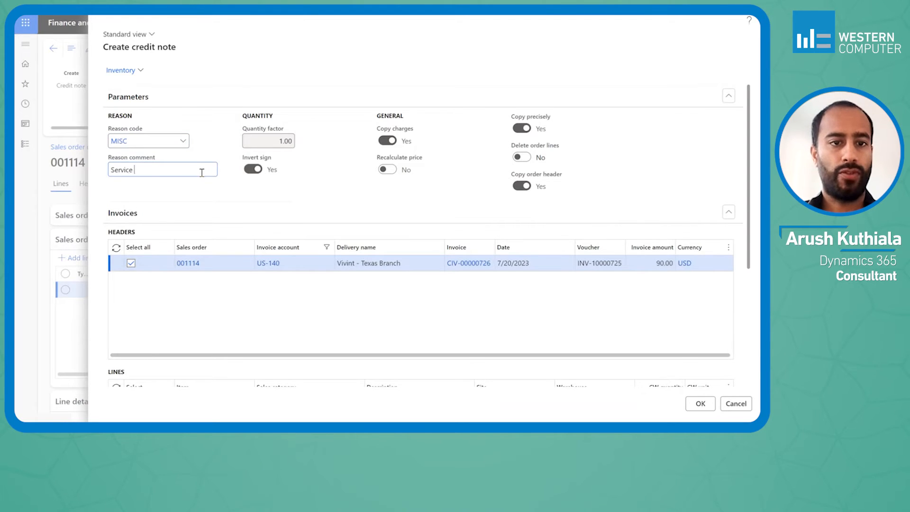
type("Provided was ins")
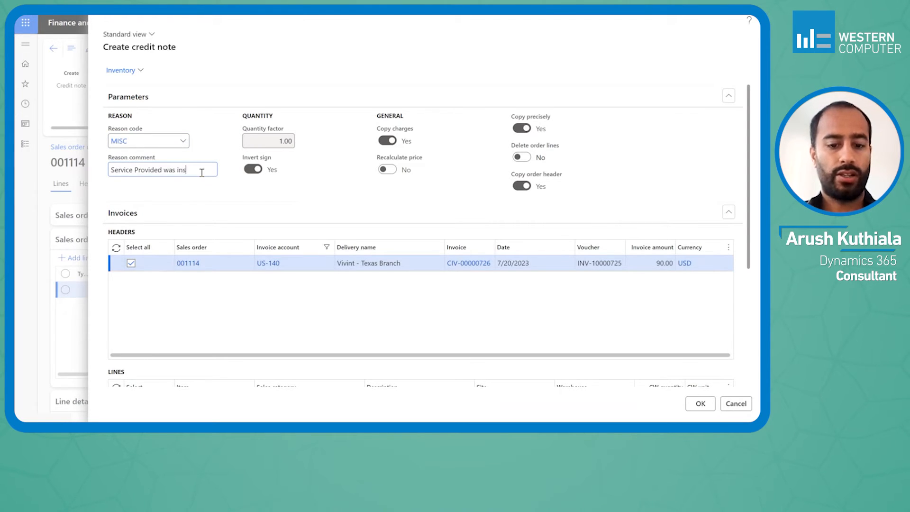
type("ufficient")
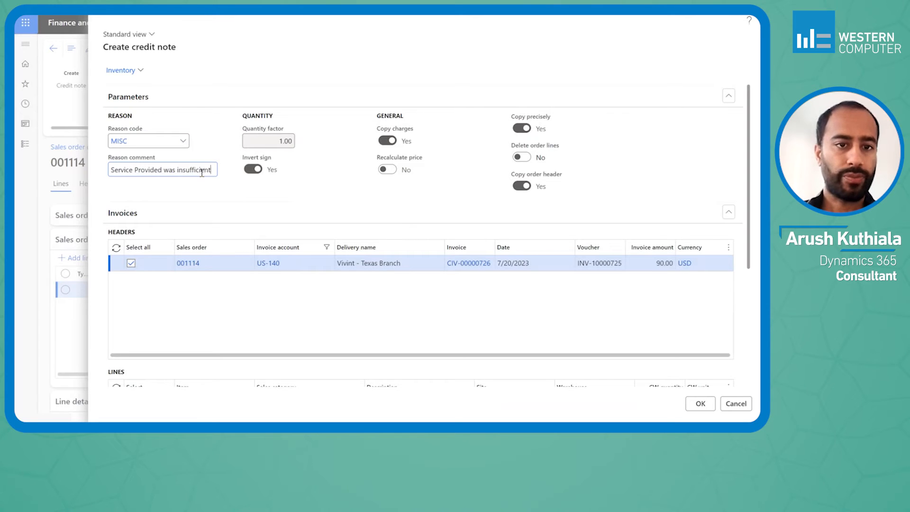
scroll("down", 3)
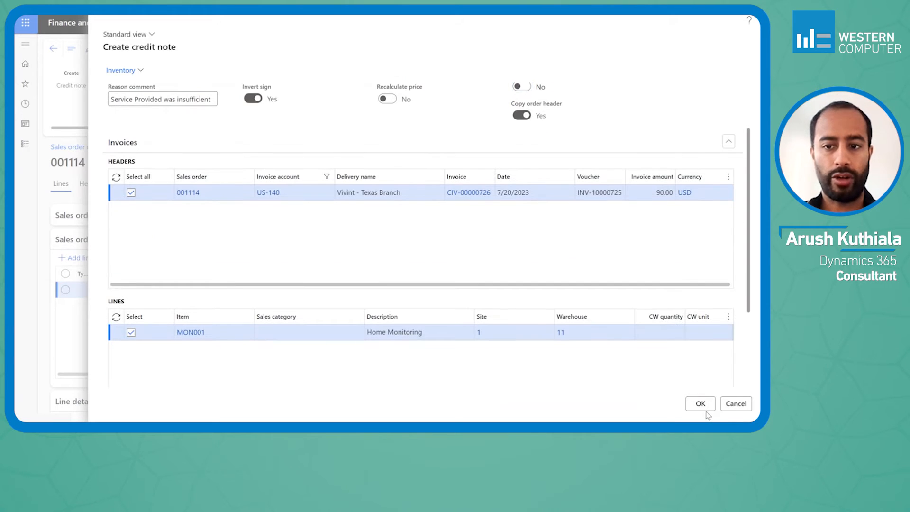
- Confirm the credit note, adding a MON001 line of quantity -3.00 to order 001114
left_click(700, 403)
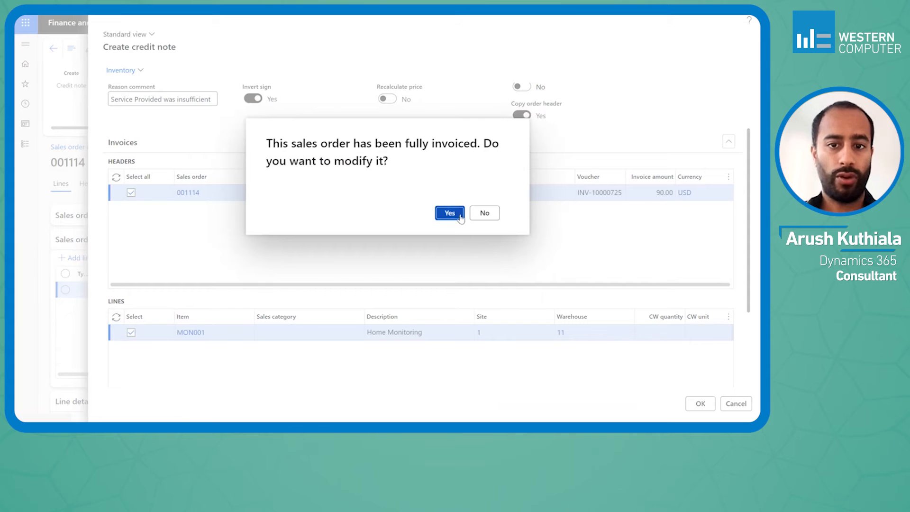
left_click(449, 213)
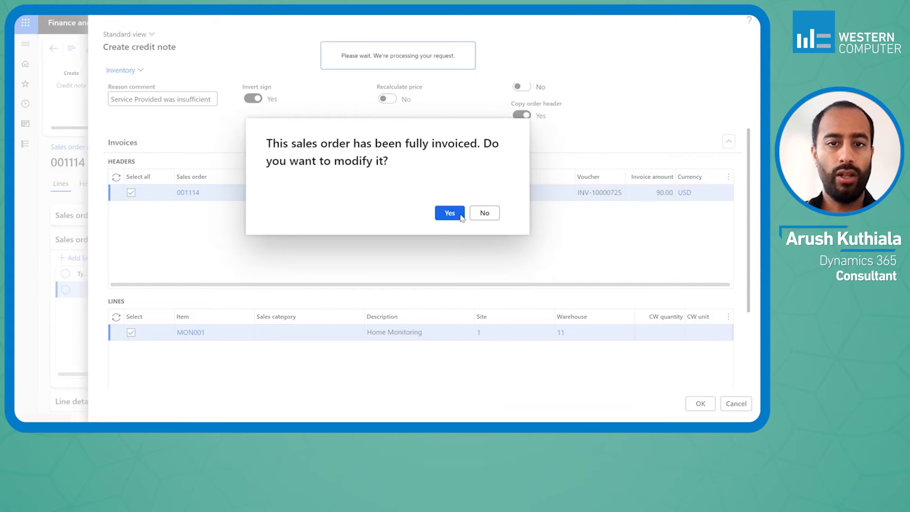
mouse_move(437, 238)
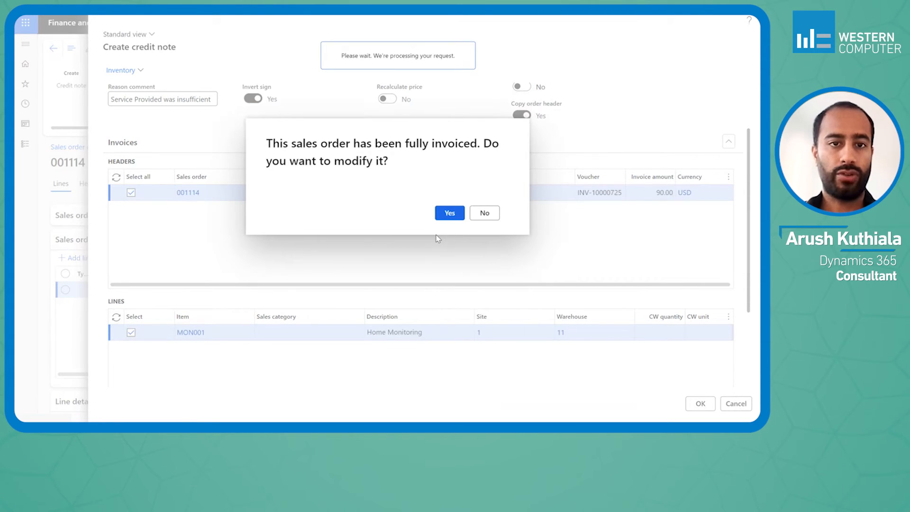
left_click(448, 213)
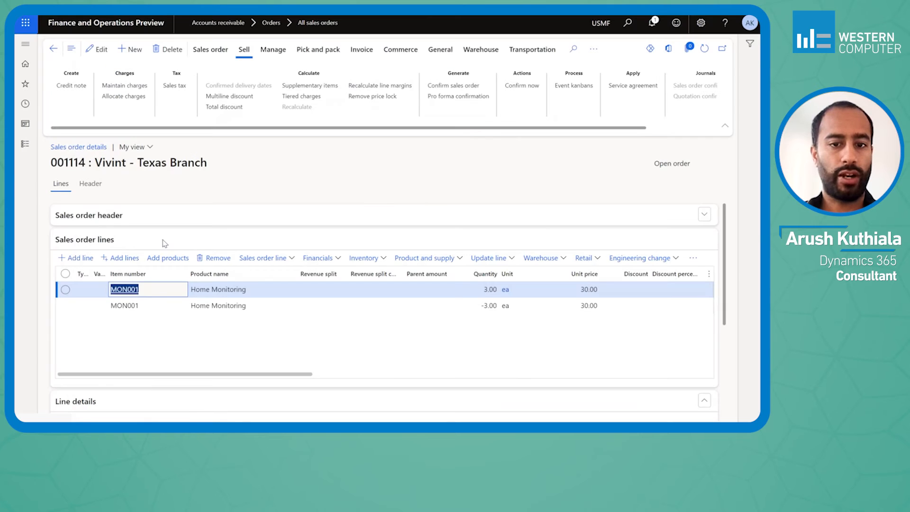
mouse_move(364, 65)
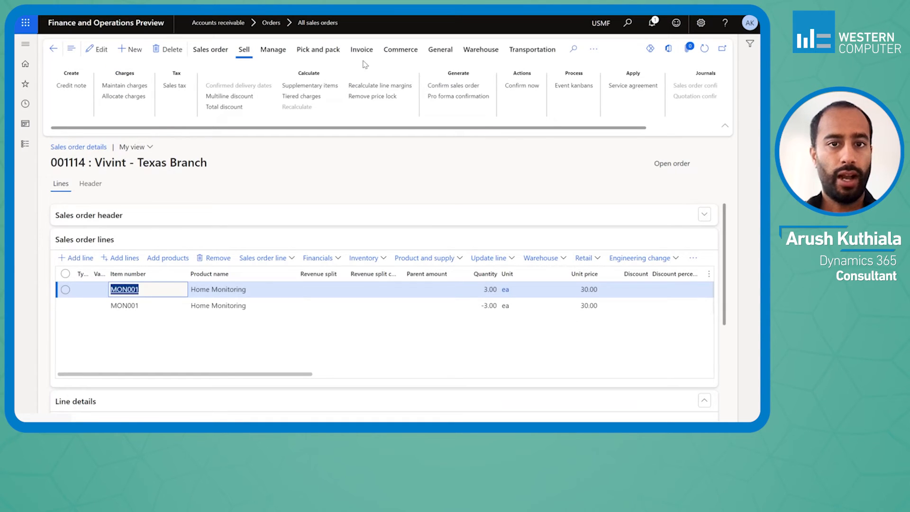
- Post credit note CCN-000003 via Generate > Invoice and print it to screen (MON001 -3.00, -90.00)
left_click(361, 48)
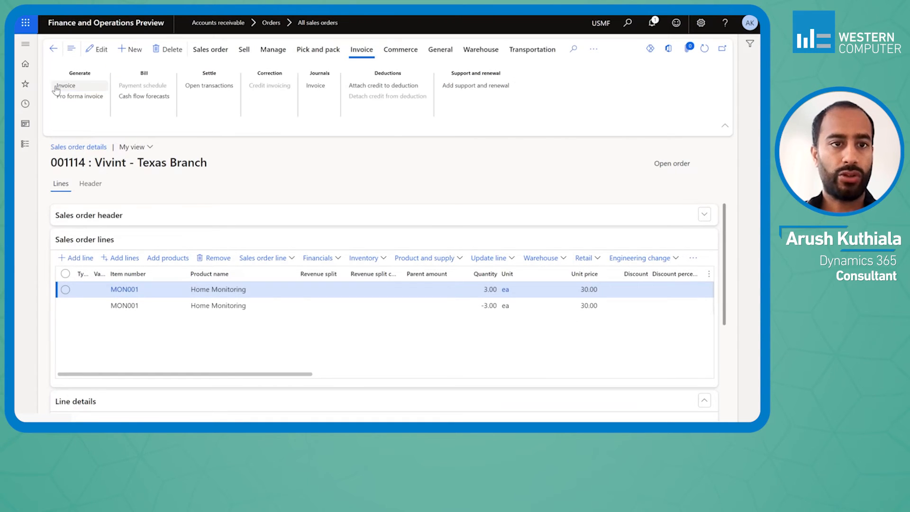
mouse_move(327, 230)
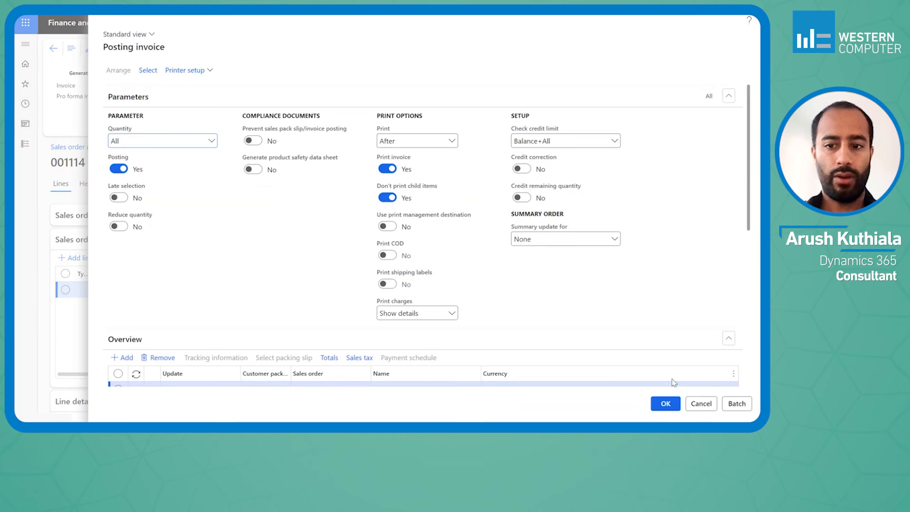
left_click(665, 403)
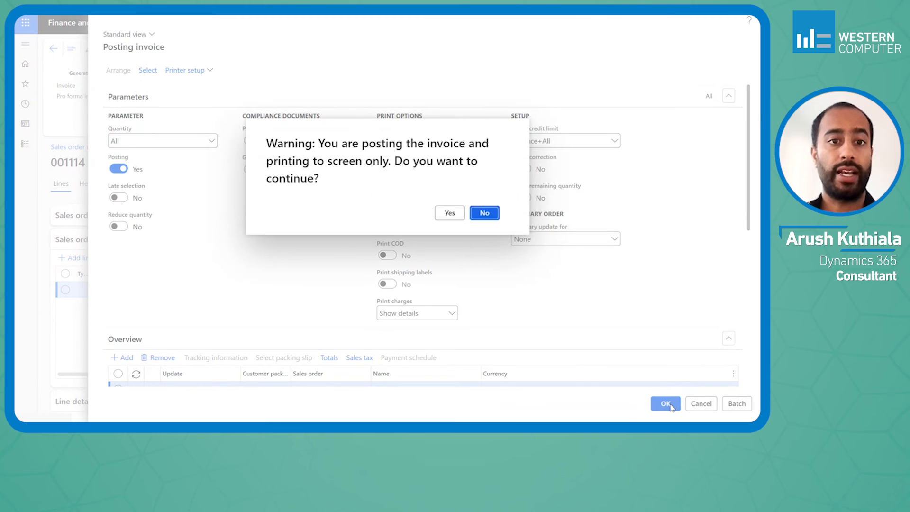
mouse_move(469, 163)
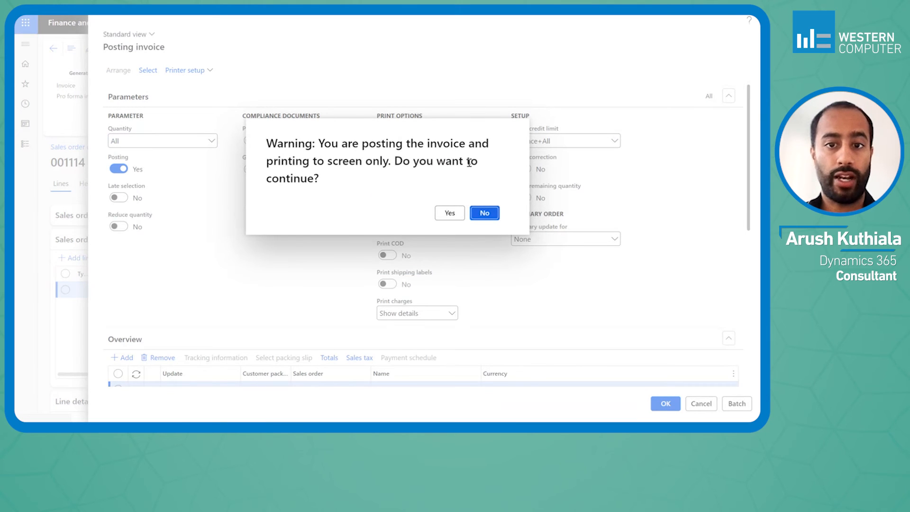
left_click(449, 213)
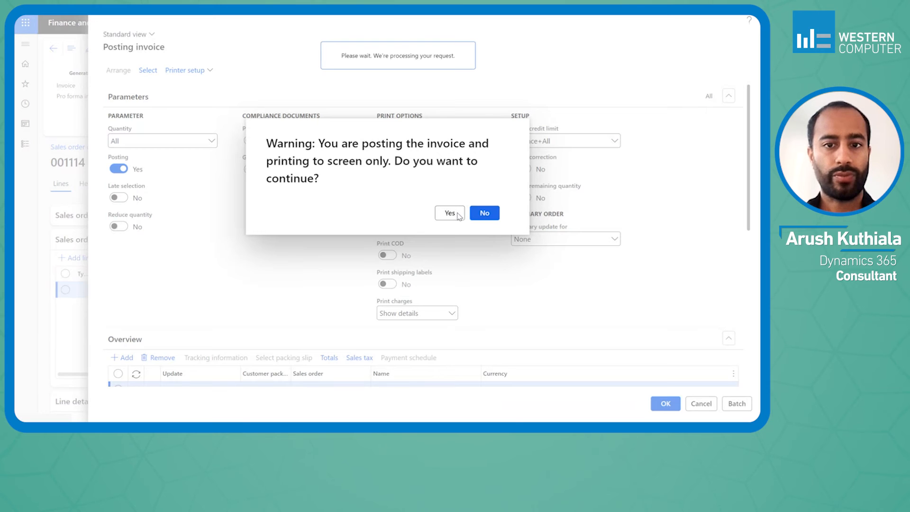
left_click(448, 213)
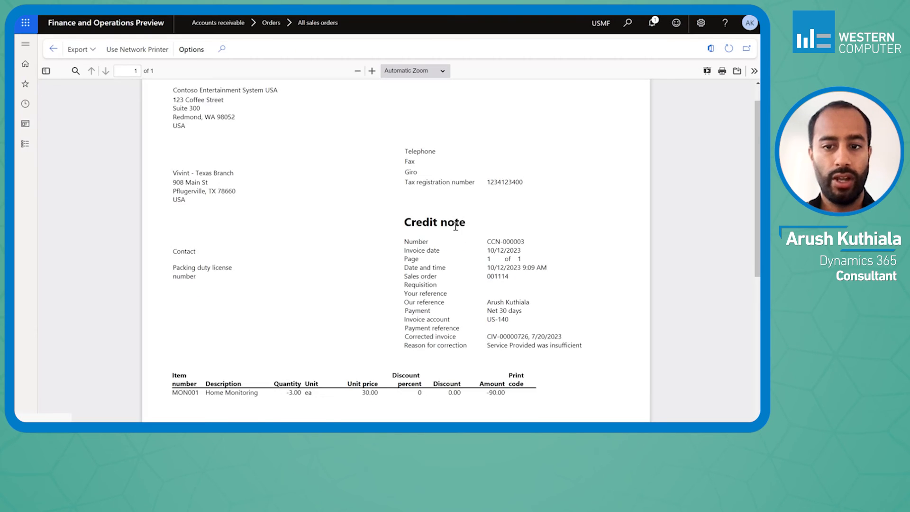
- Scroll through the credit note report preview showing the corrected invoice and reason
scroll("down", 3)
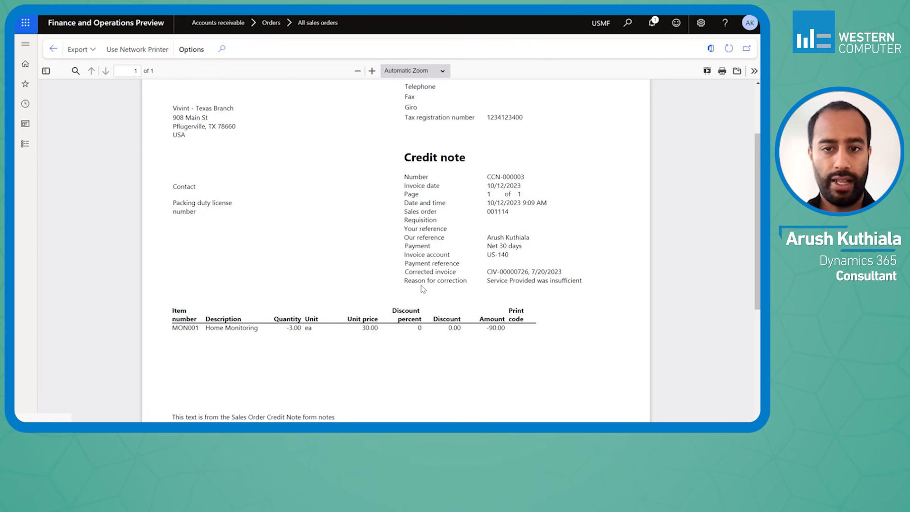
mouse_move(547, 296)
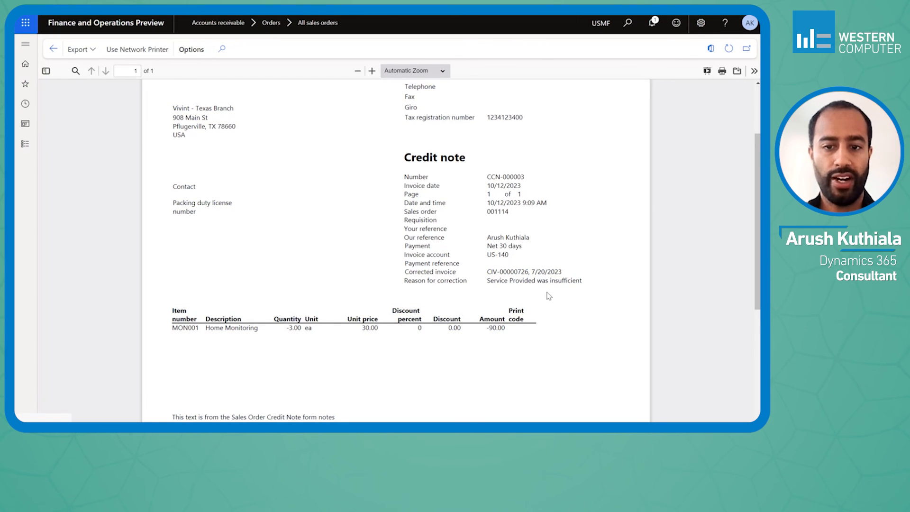
mouse_move(497, 330)
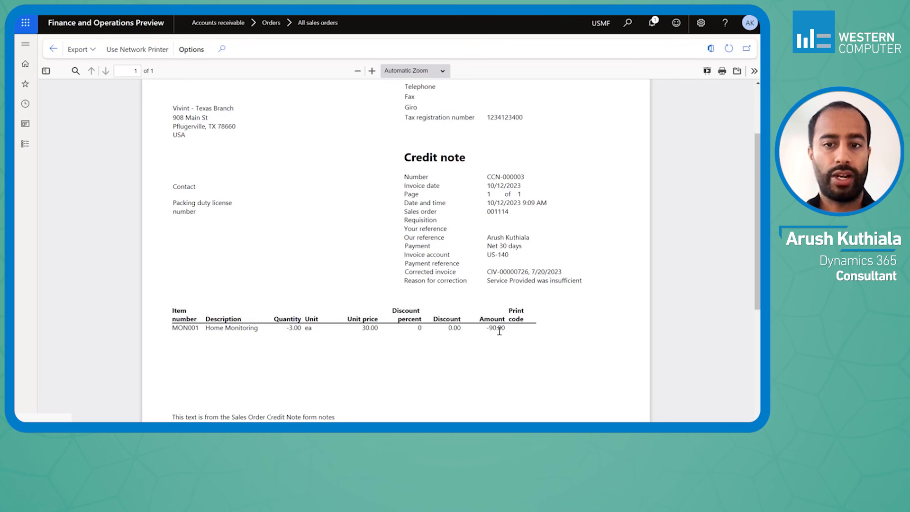
scroll("up", 3)
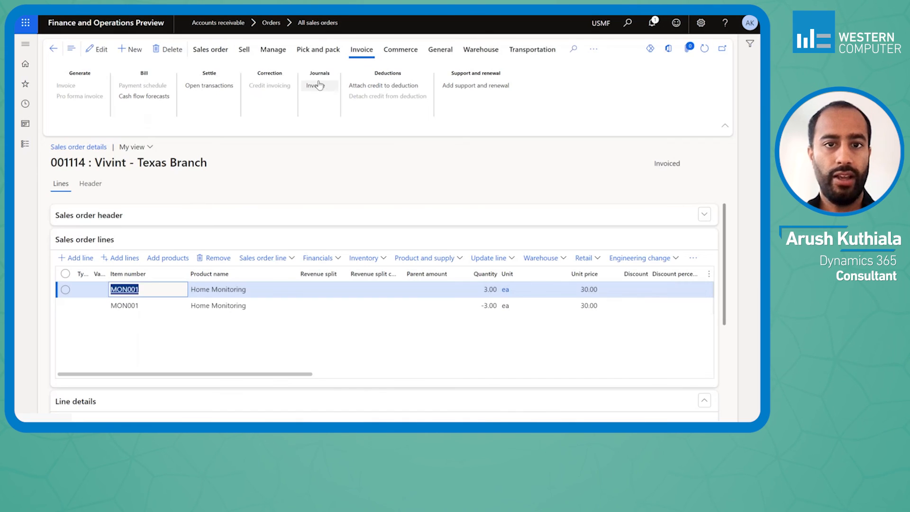
- Show the invoice journal listing CIV-00000726 at 90.00 and CCN-000003 at -90.00
left_click(315, 86)
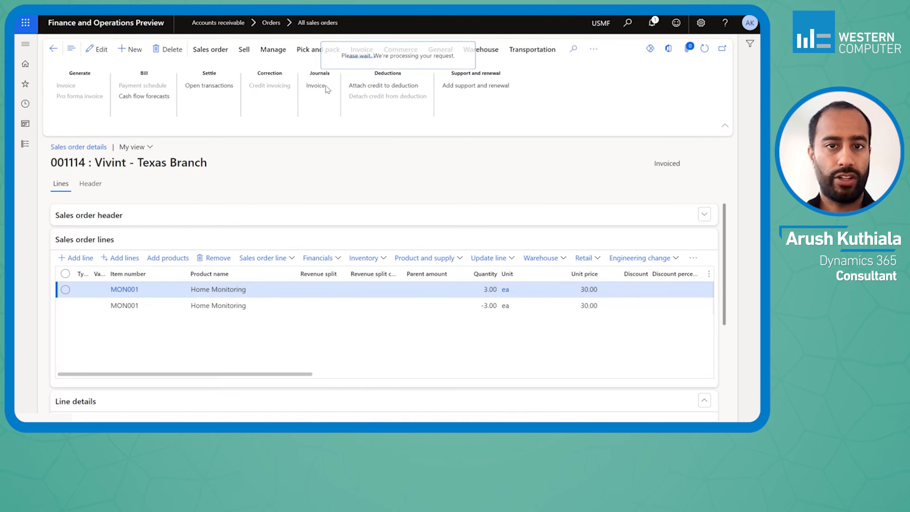
left_click(315, 85)
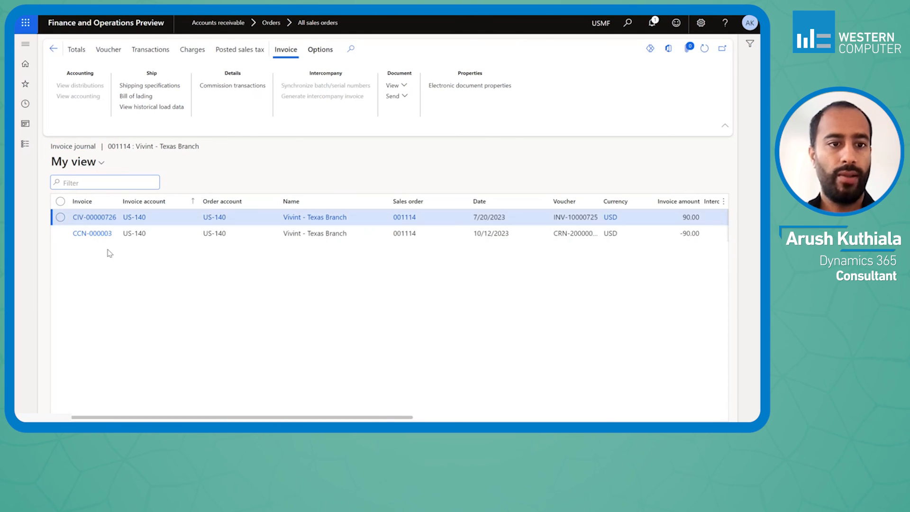
mouse_move(92, 233)
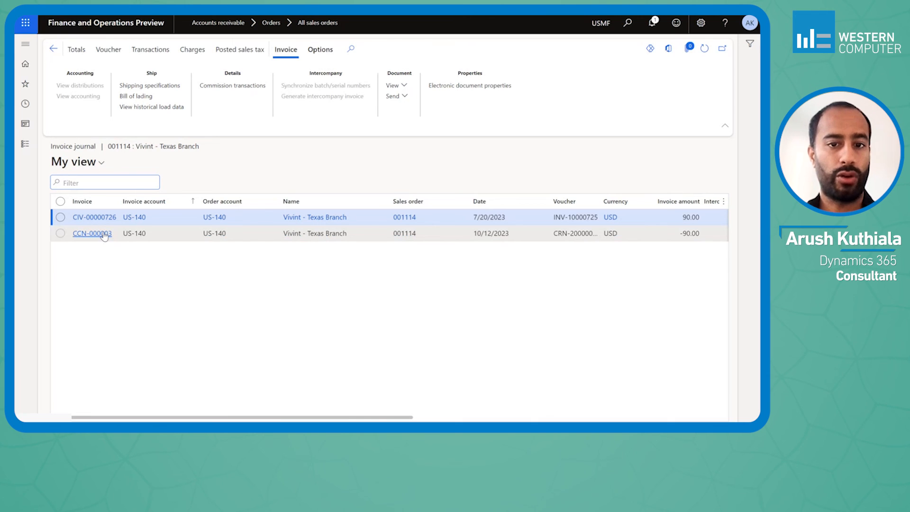